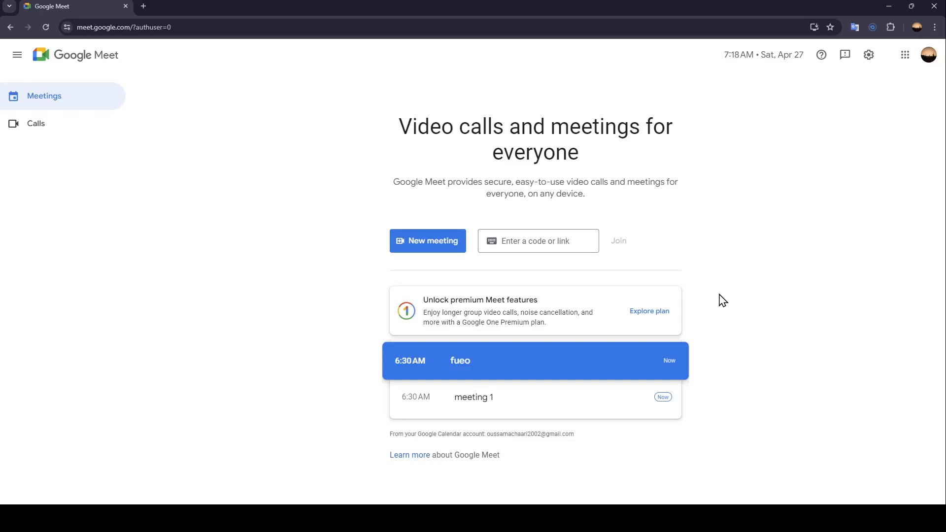
pyautogui.moveTo(858, 184)
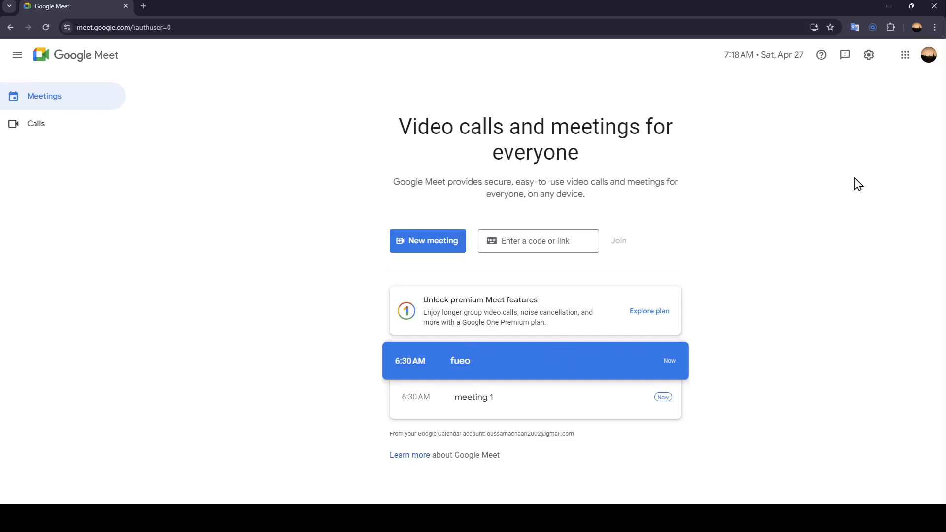
# - Review the Meet settings, checking the Video and General pages, then dismiss them
pyautogui.click(868, 55)
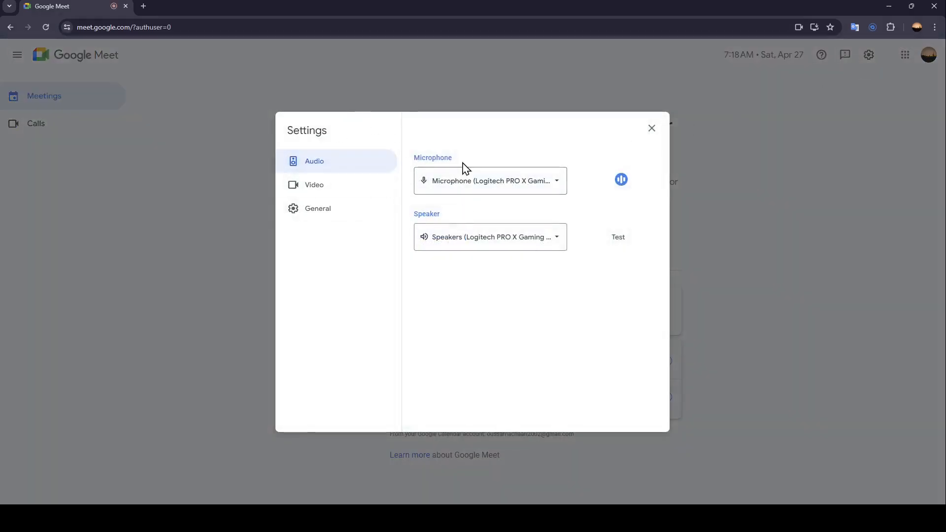
pyautogui.moveTo(451, 165)
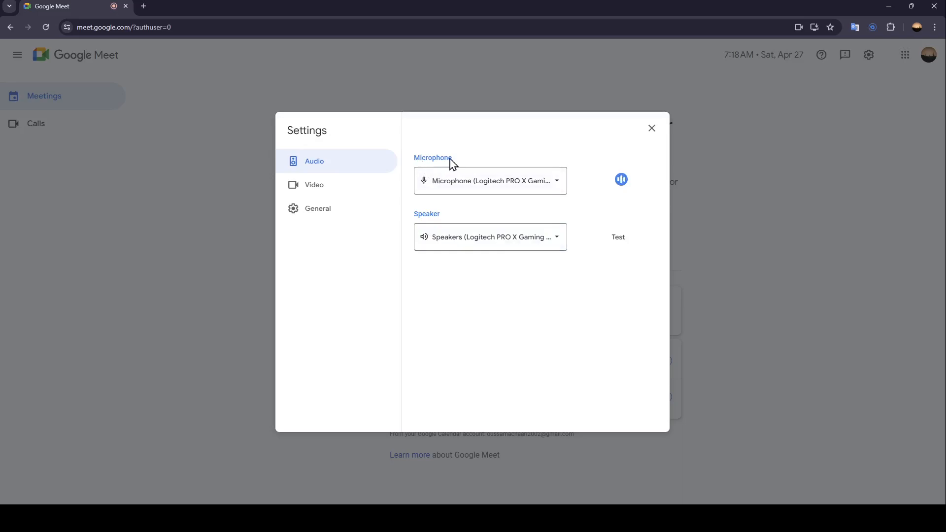
pyautogui.click(313, 184)
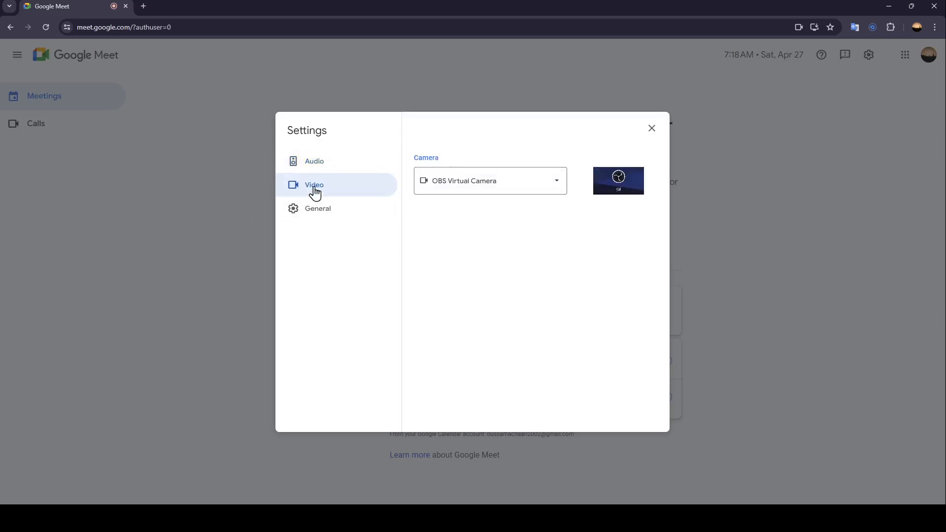
pyautogui.moveTo(377, 194)
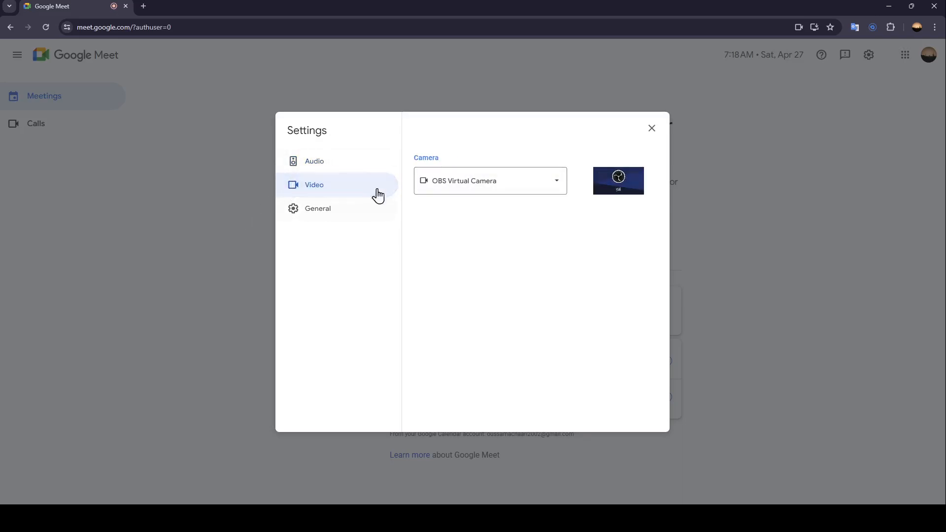
pyautogui.click(317, 208)
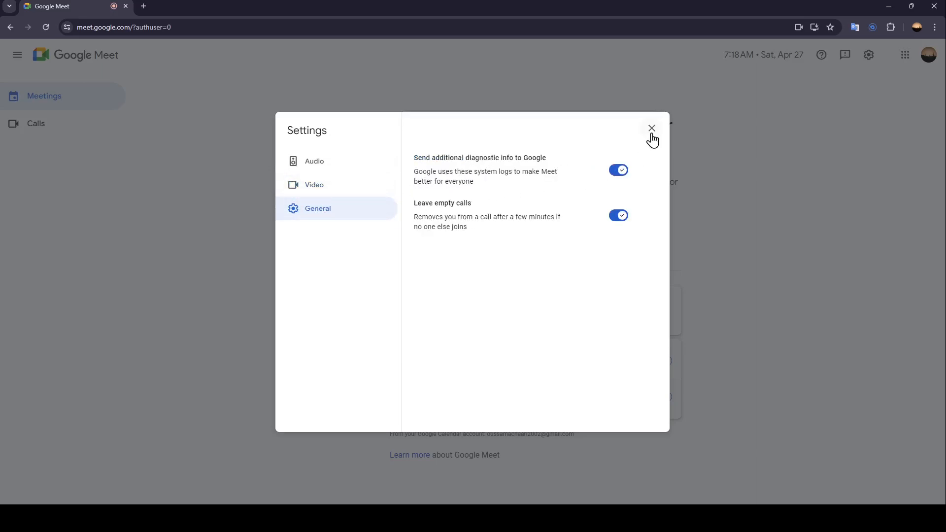
pyautogui.click(651, 128)
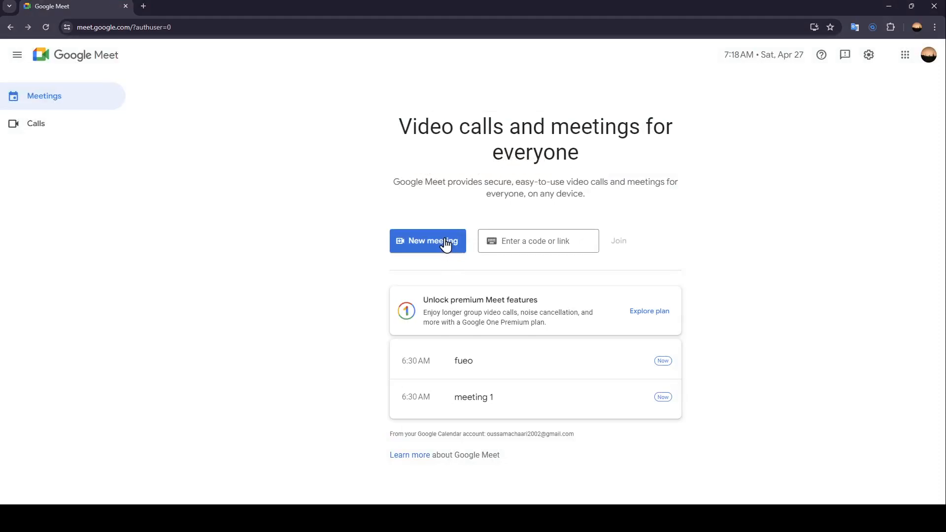
# - Start an instant meeting from the New meeting choices
pyautogui.click(427, 240)
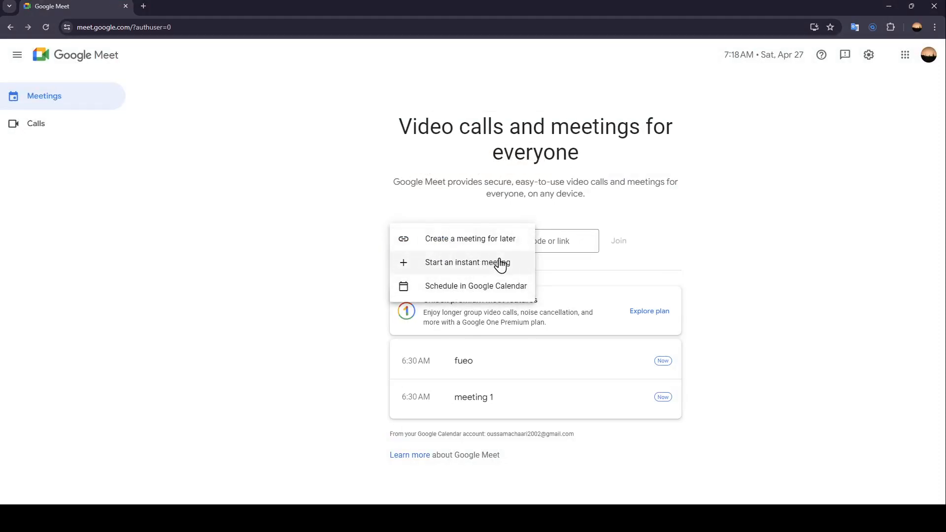
pyautogui.moveTo(451, 247)
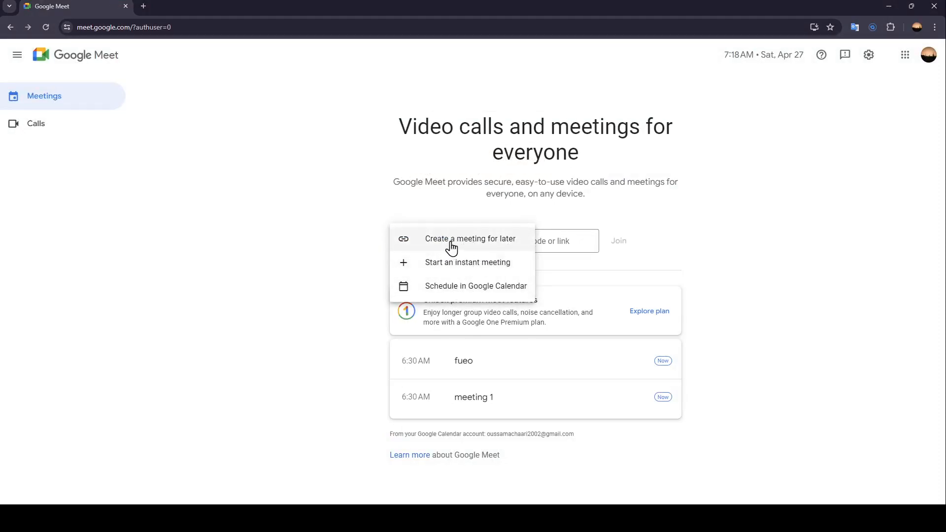
pyautogui.moveTo(442, 267)
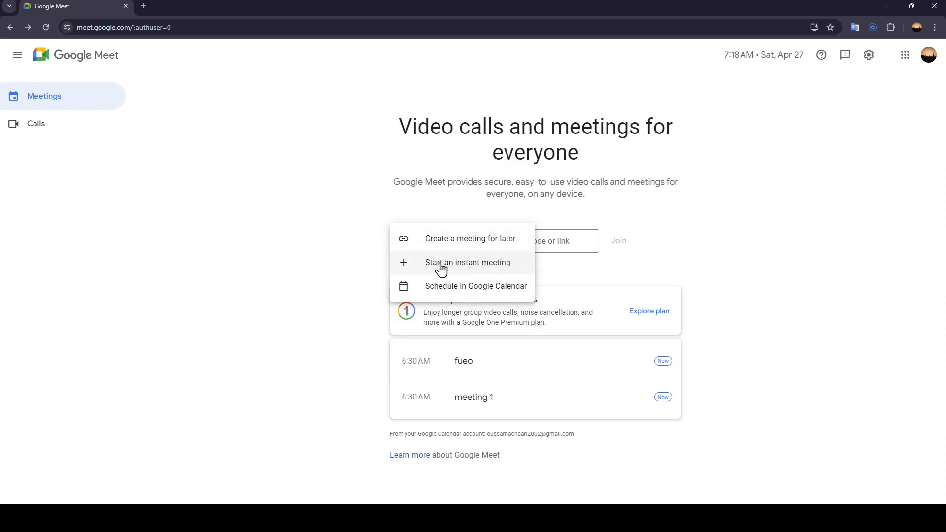
pyautogui.moveTo(443, 293)
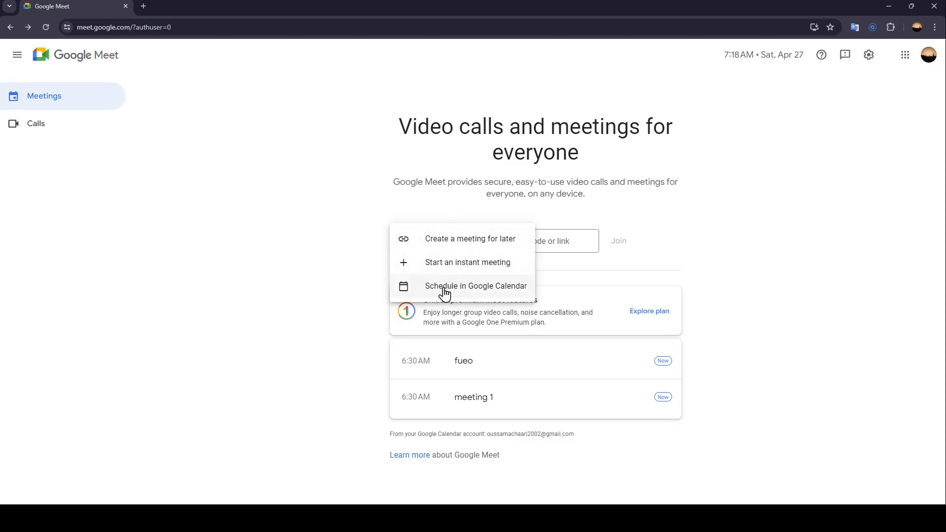
pyautogui.moveTo(467, 262)
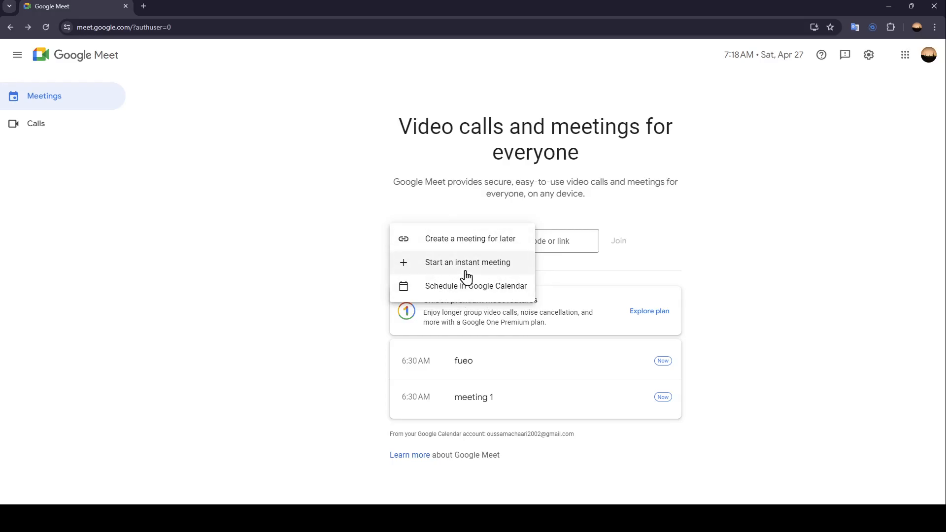
pyautogui.click(467, 262)
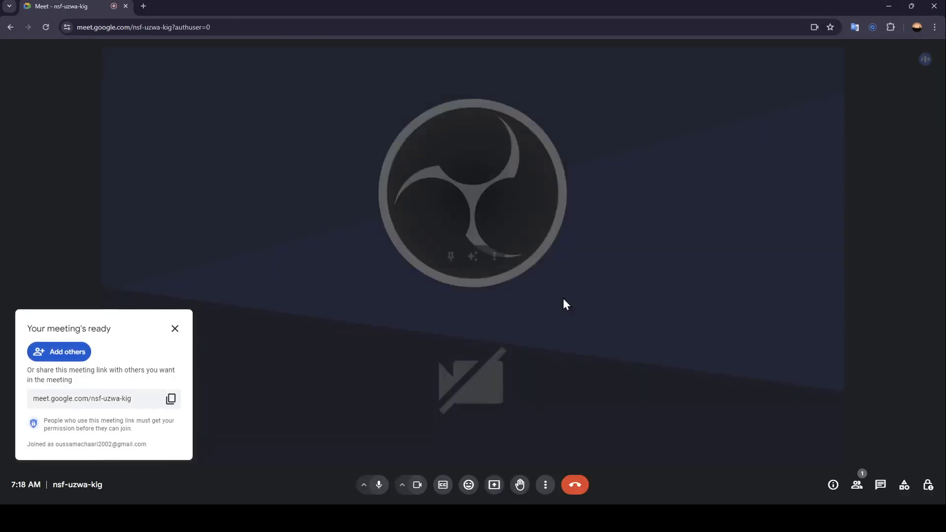
# - Dismiss the 'Your meeting's ready' notice to reveal the live call screen
pyautogui.click(174, 328)
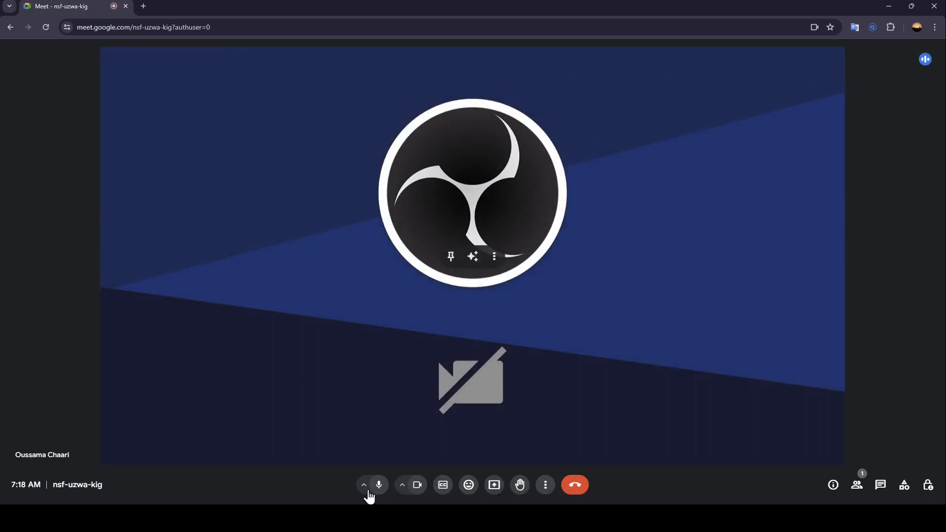
pyautogui.moveTo(379, 484)
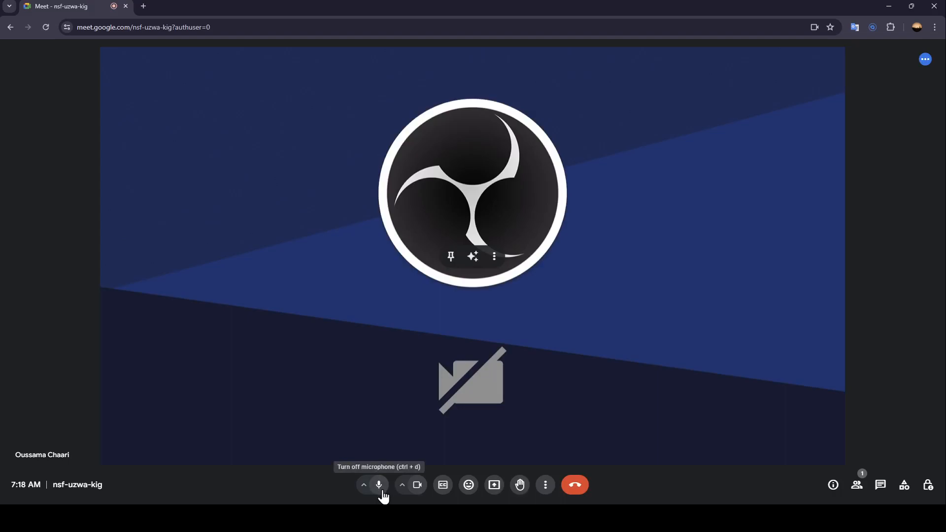
pyautogui.moveTo(416, 484)
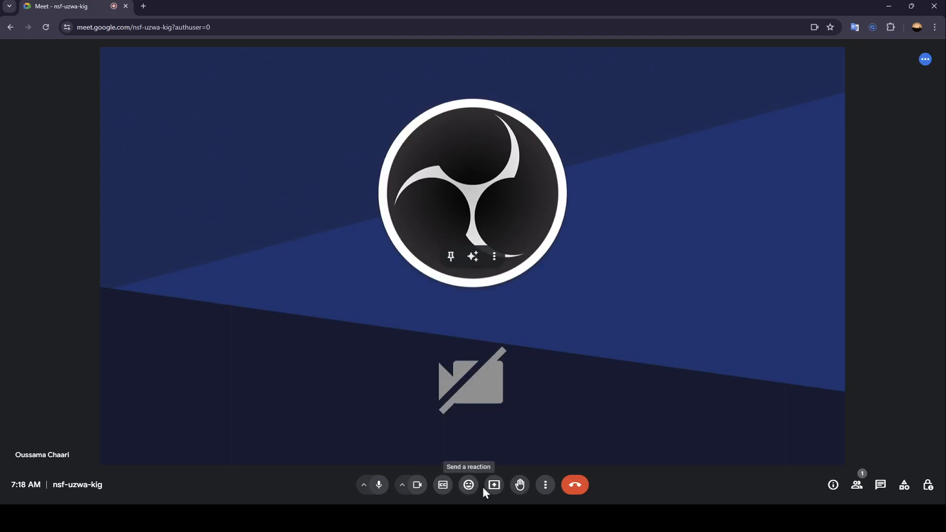
pyautogui.moveTo(520, 484)
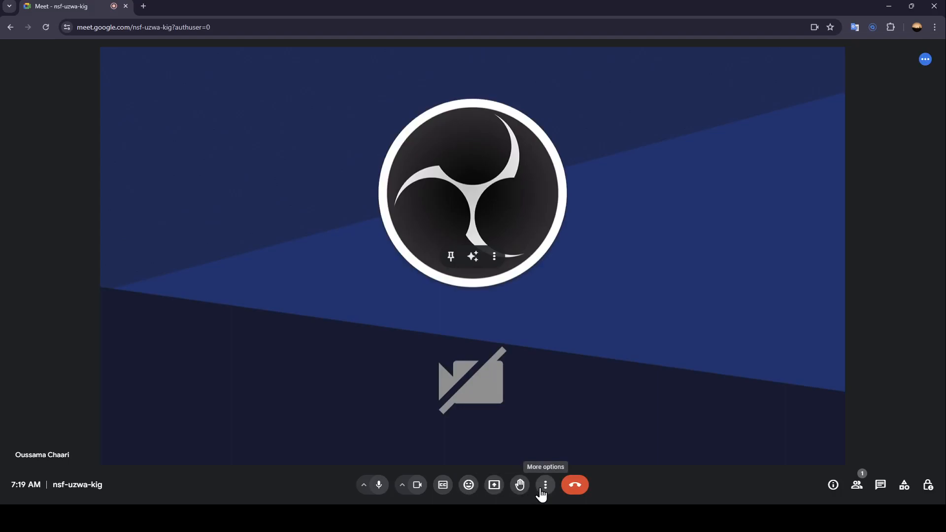
pyautogui.moveTo(573, 484)
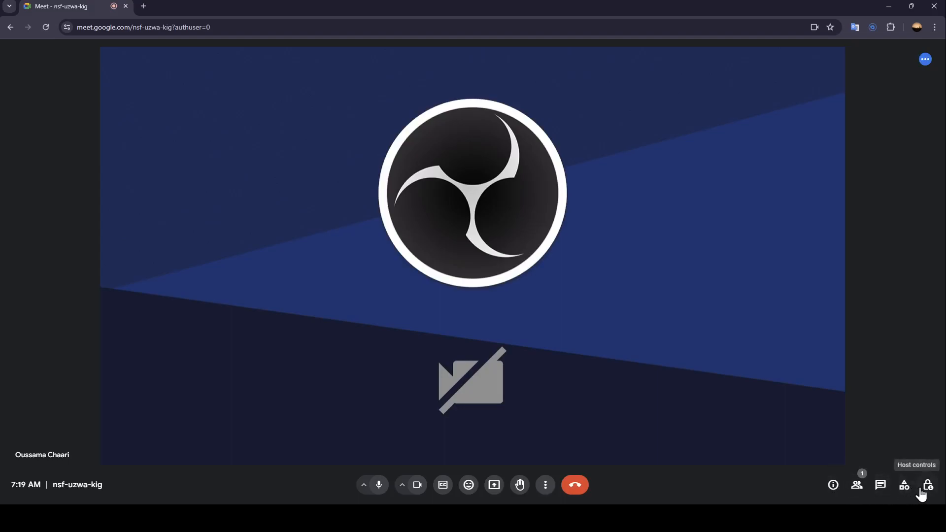
# - Switch on host management in the host controls, leaving all participant permissions allowed
pyautogui.click(928, 485)
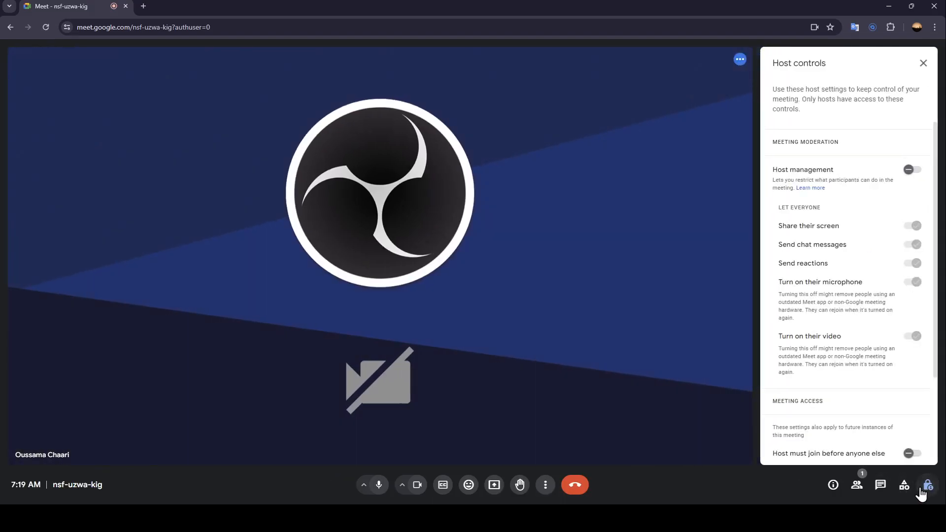
pyautogui.click(911, 170)
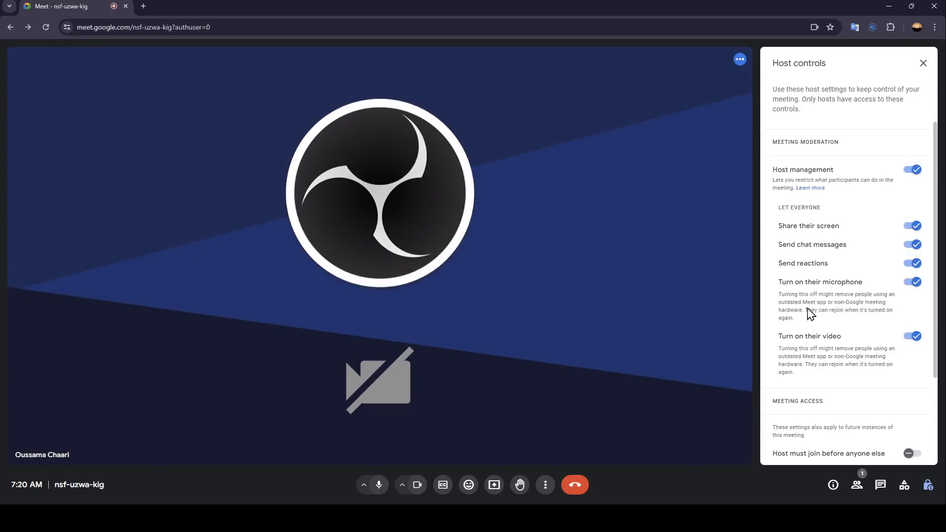
pyautogui.click(922, 63)
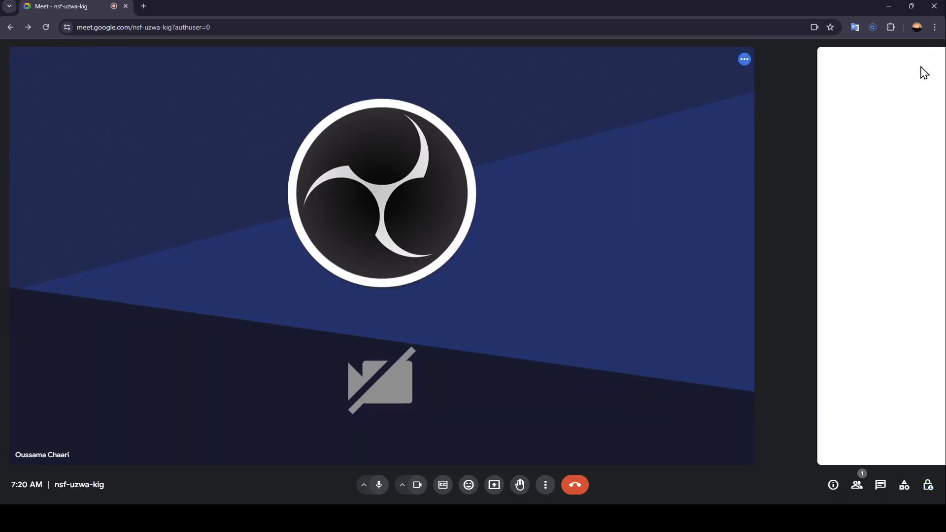
# - Review the People list and the lone host participant's more-actions menu, then dismiss the panel
pyautogui.click(856, 485)
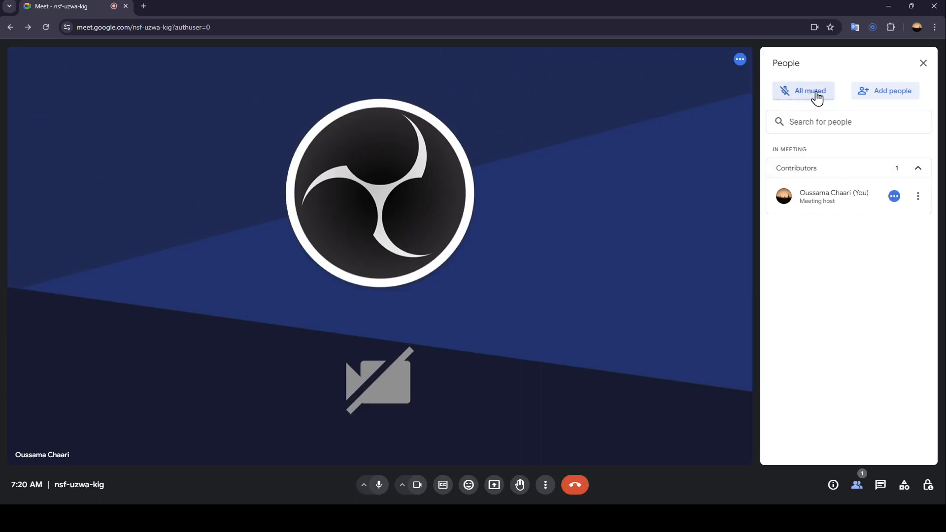
pyautogui.moveTo(878, 171)
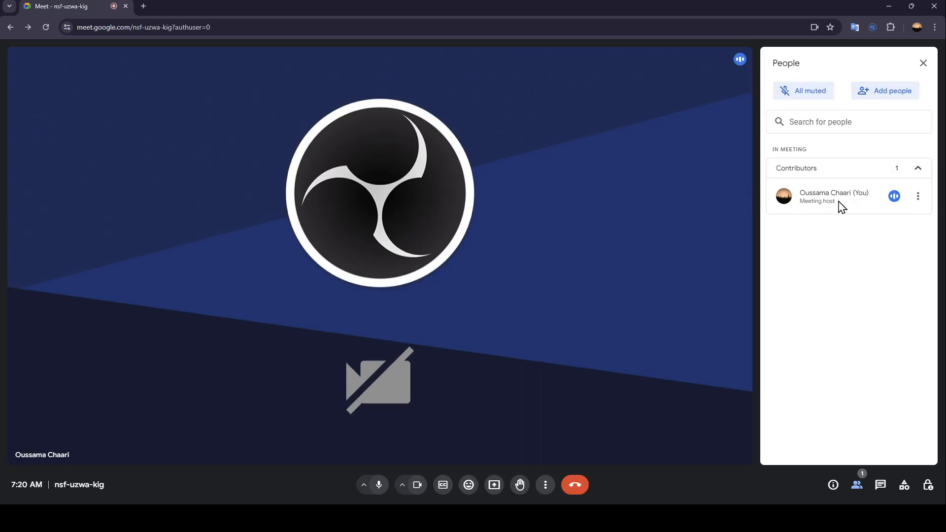
pyautogui.moveTo(917, 196)
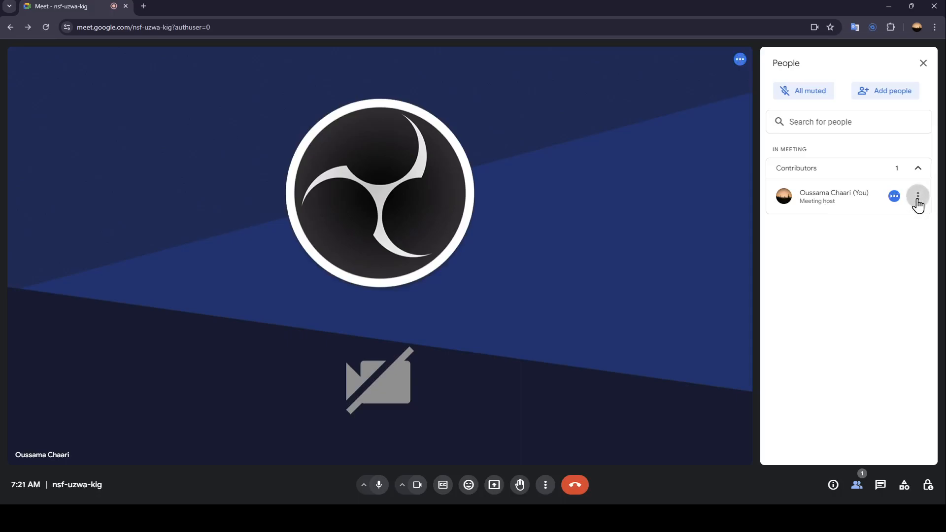
pyautogui.click(917, 195)
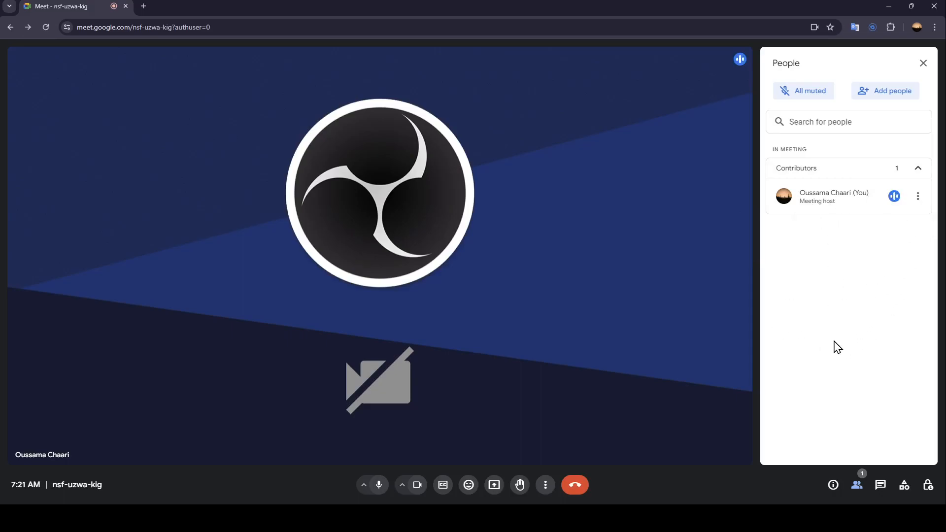
pyautogui.click(922, 63)
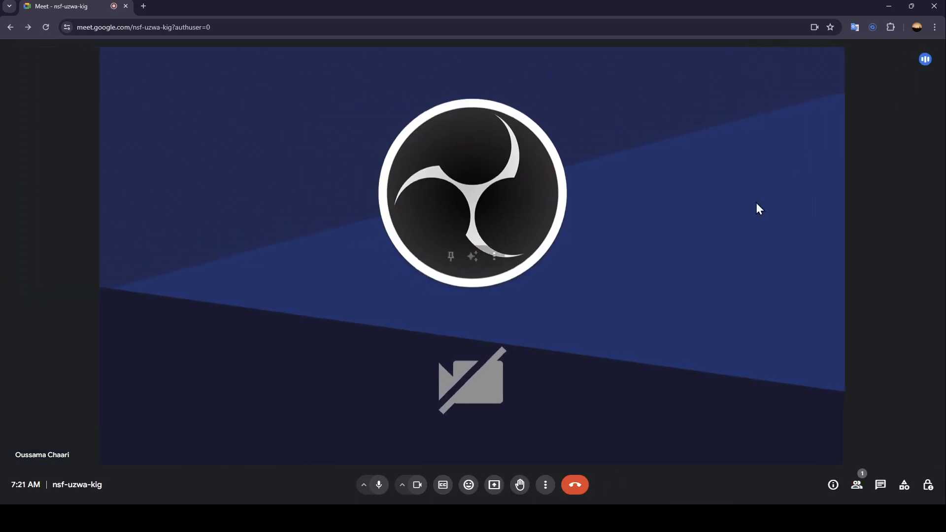
pyautogui.moveTo(759, 264)
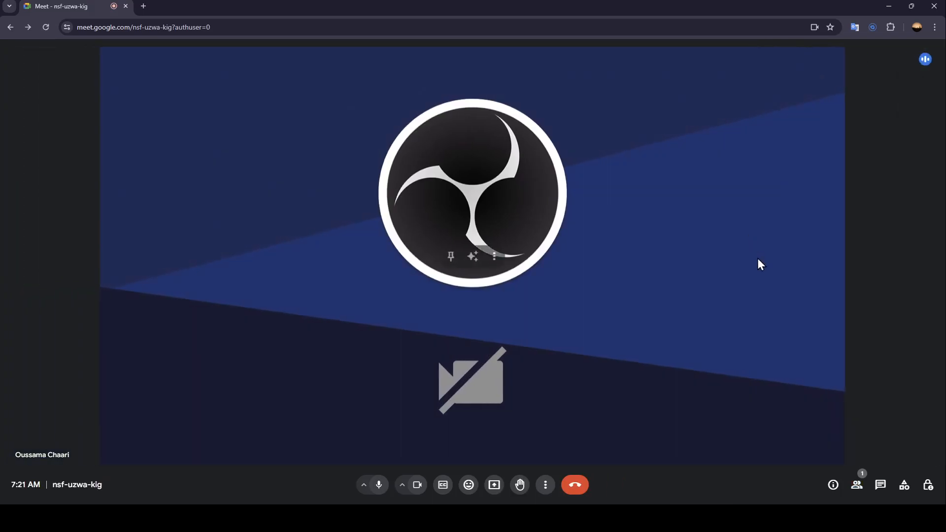